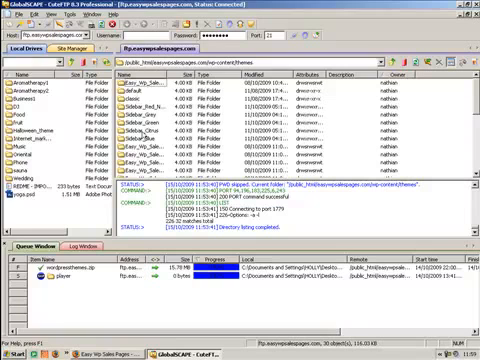
mouse_move(144, 136)
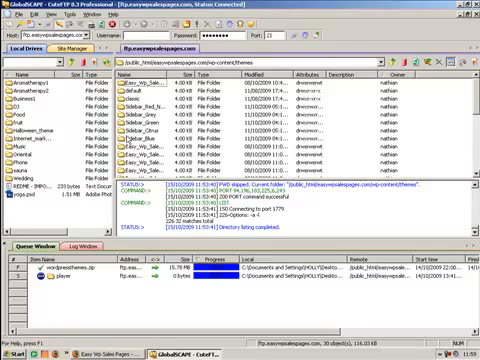
mouse_move(128, 140)
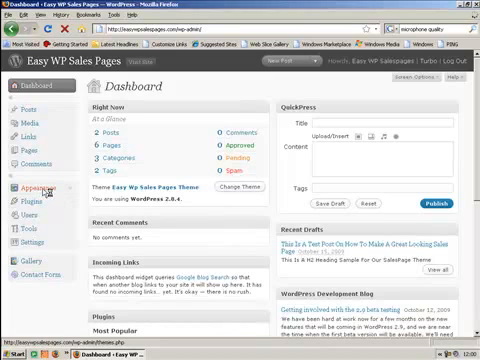
Step: Confirm Easy WP Sales Pages is the current theme under Appearance > Themes
left_click(28, 188)
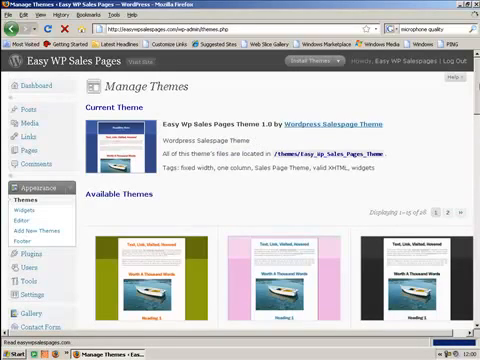
scroll("down", 3)
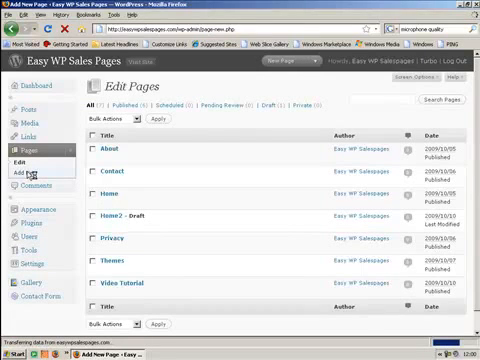
Step: Create a new page via Pages > Add New and title it 'Index'
left_click(32, 174)
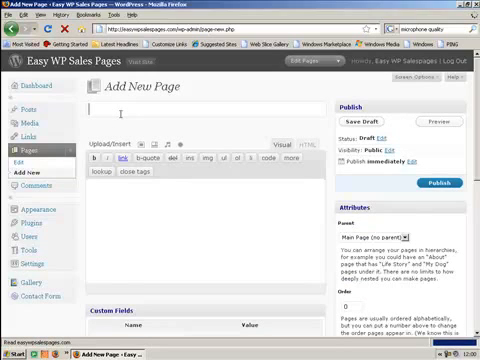
type("Index")
left_click(208, 240)
type("This is a h1 header for")
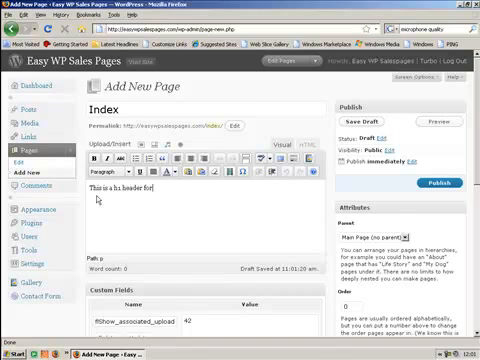
Step: Write the 'your main' headline and 'for your sub headline' lines in the page body
type("your main headline")
type("This is a h2 header")
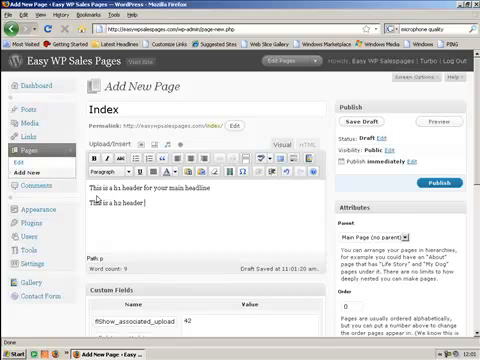
type("for your sub")
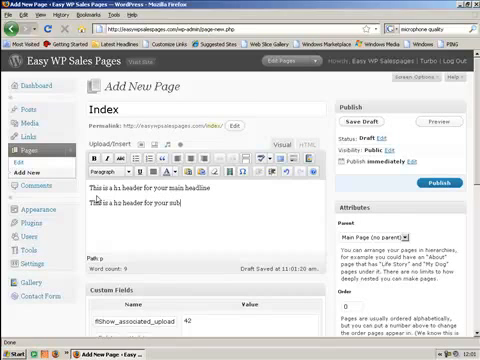
type("headline")
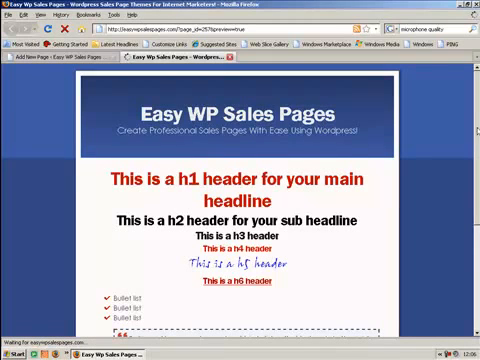
Step: Scroll the live Index page to review the testimonial boxes and signature
scroll("down", 3)
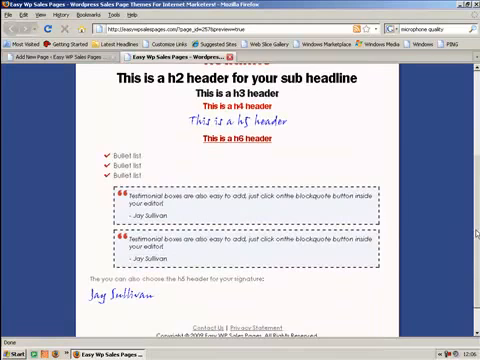
scroll("up", 3)
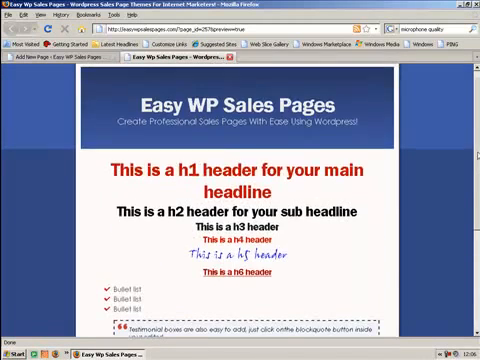
scroll("down", 3)
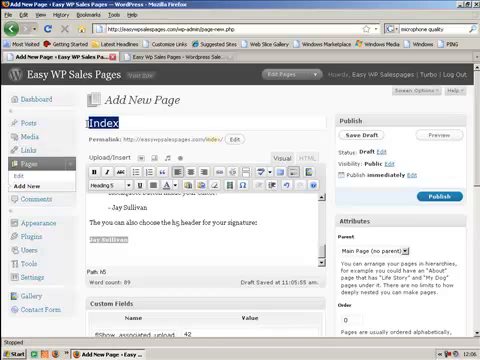
Step: Scroll through the rendered Index page to check its h1–h6 headers, bullets and testimonial
scroll("down", 3)
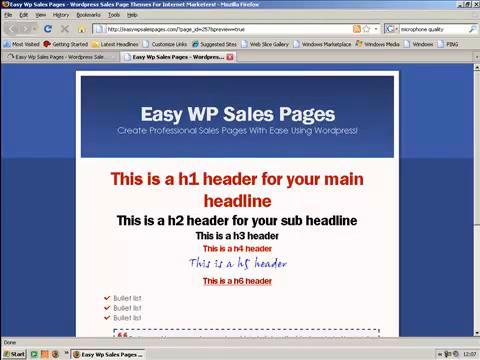
scroll("down", 3)
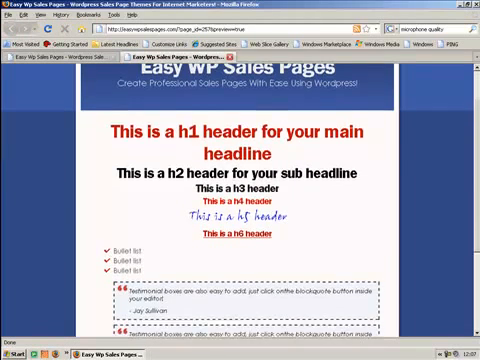